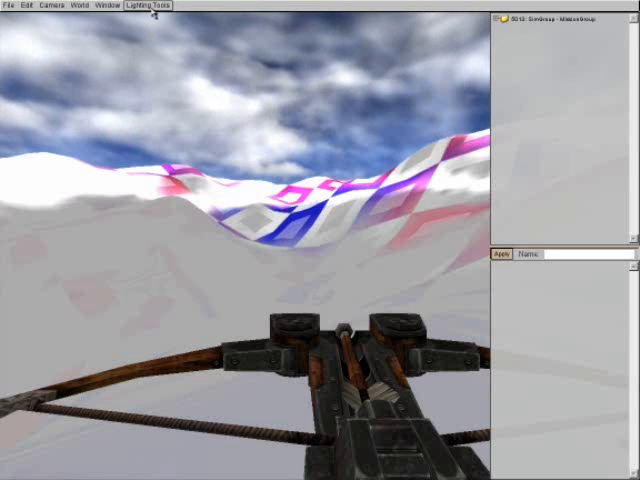
Add terrains/grassland/grass.jpg as a terrain material with a Fractal Distortion placement
click(104, 9)
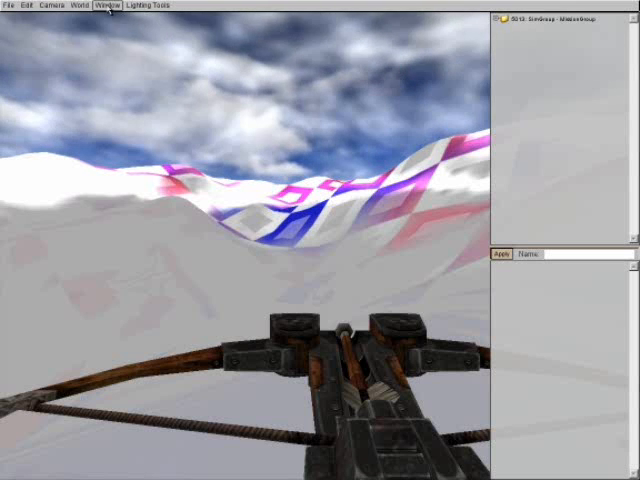
click(102, 5)
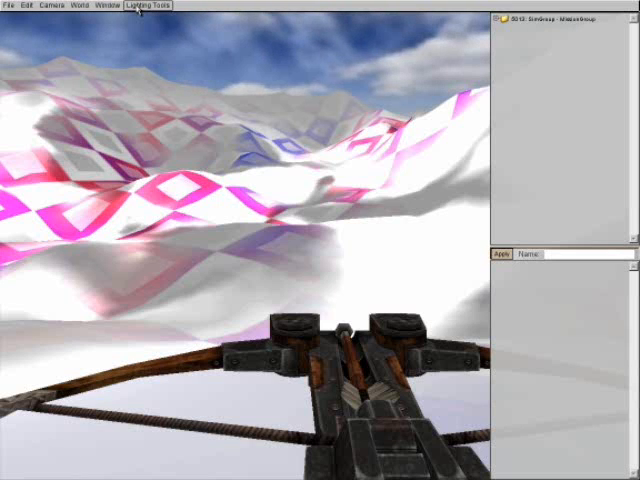
mouse_move(101, 6)
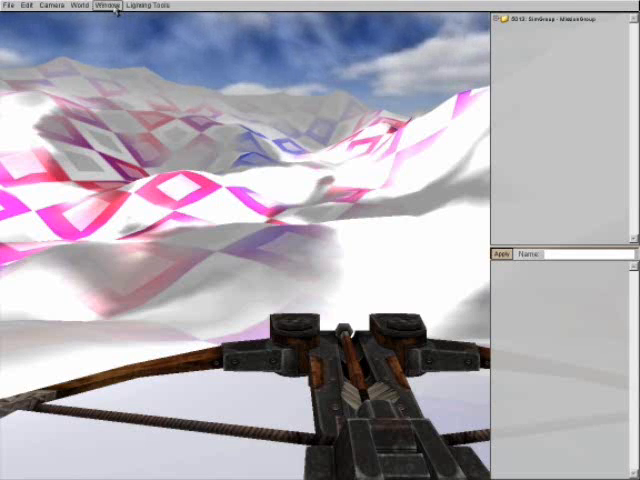
click(105, 7)
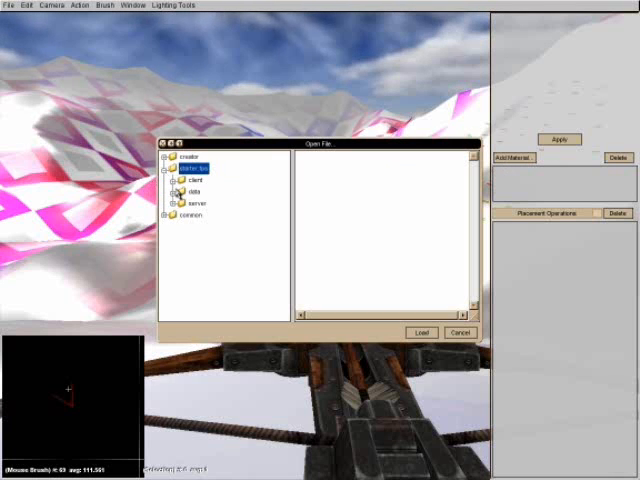
click(172, 190)
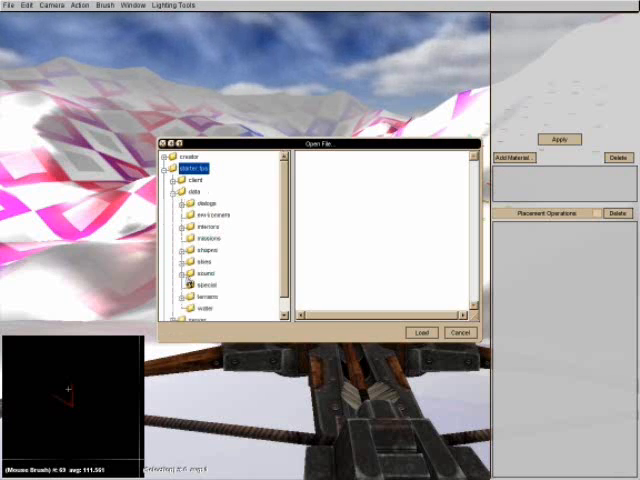
click(196, 310)
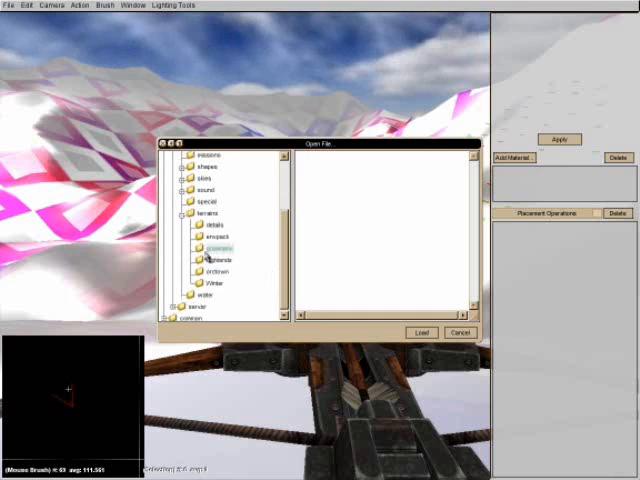
click(216, 258)
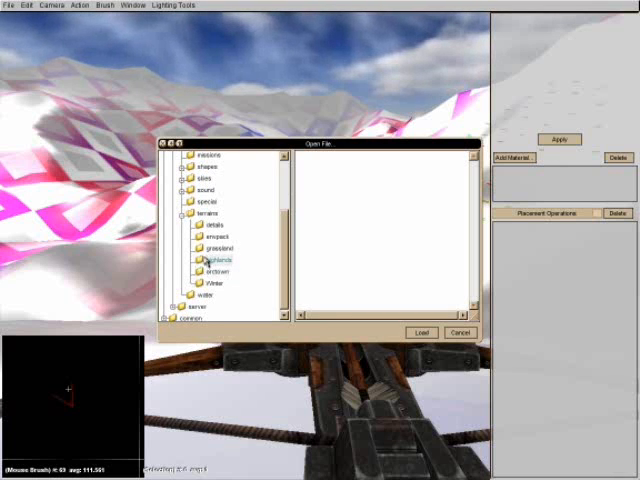
click(221, 248)
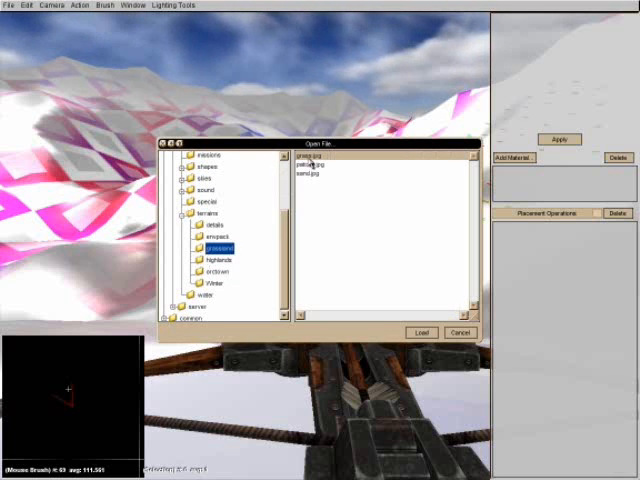
click(416, 331)
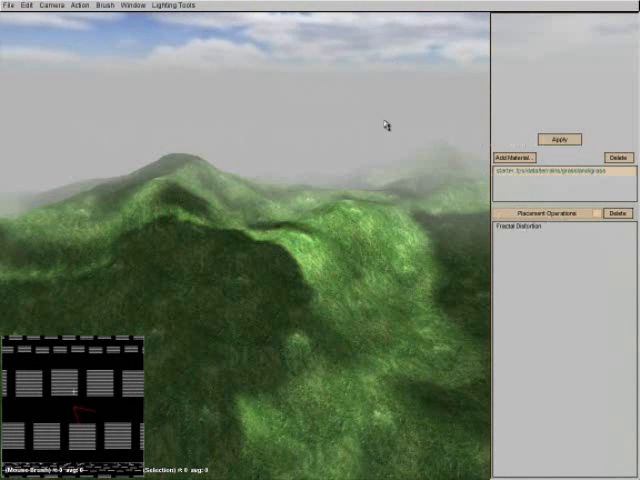
Load stone.png from terrains/highlands into an empty Terrain Texture Painter slot
click(127, 4)
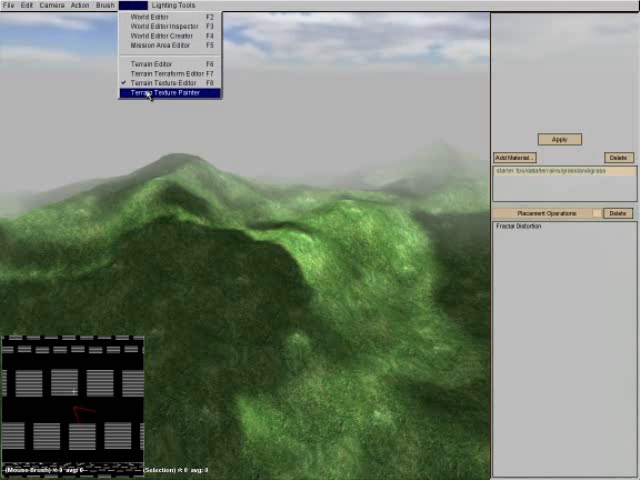
click(148, 90)
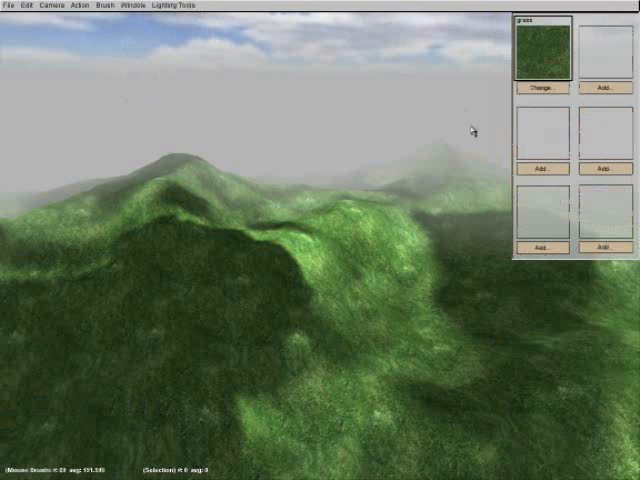
click(542, 84)
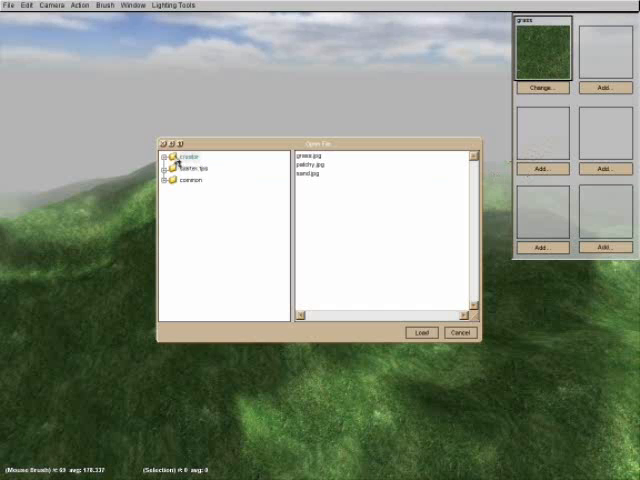
click(170, 168)
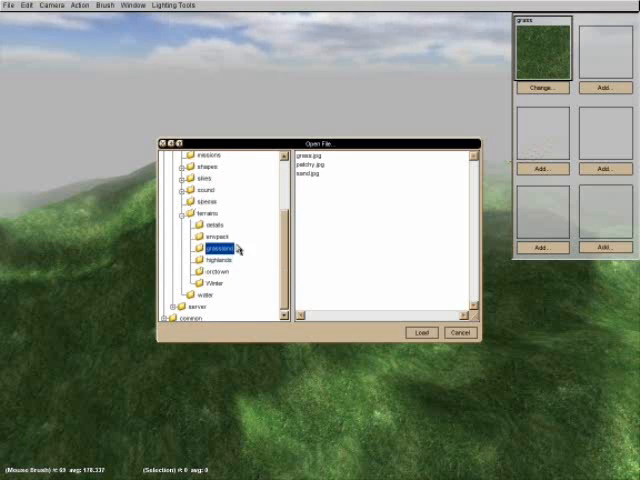
click(218, 235)
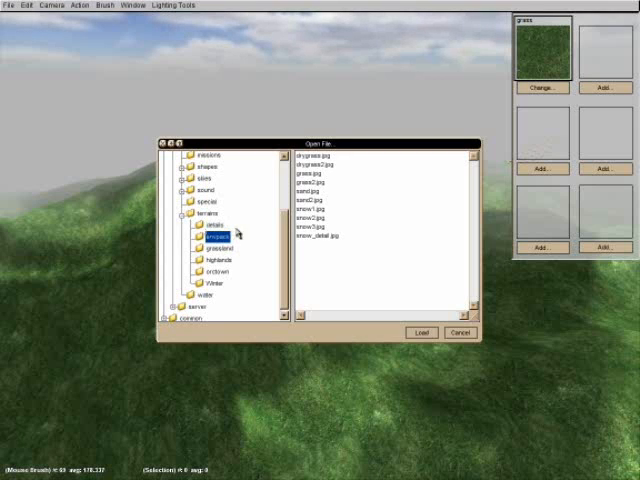
click(220, 245)
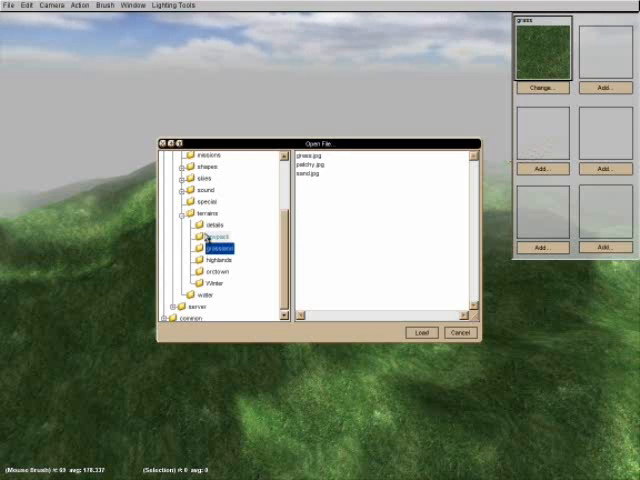
click(217, 257)
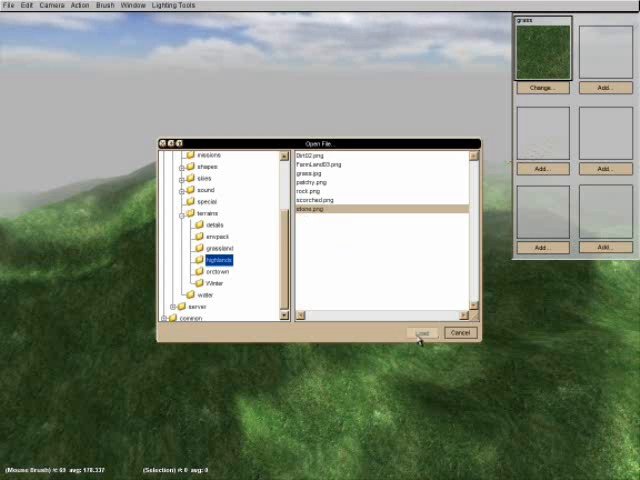
click(419, 332)
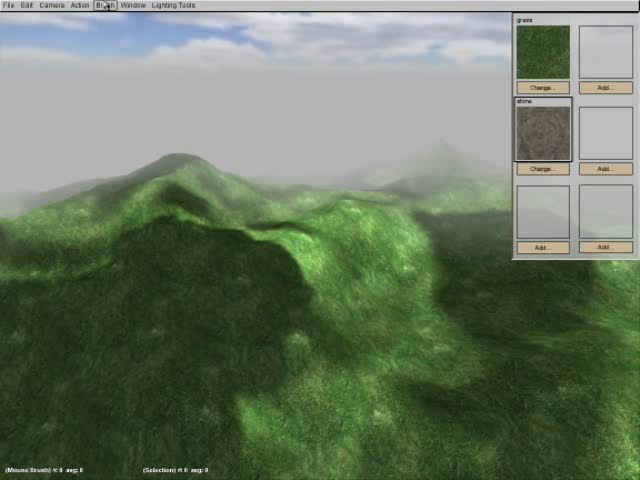
Open the Brush menu to adjust the stone painting brush settings
click(99, 11)
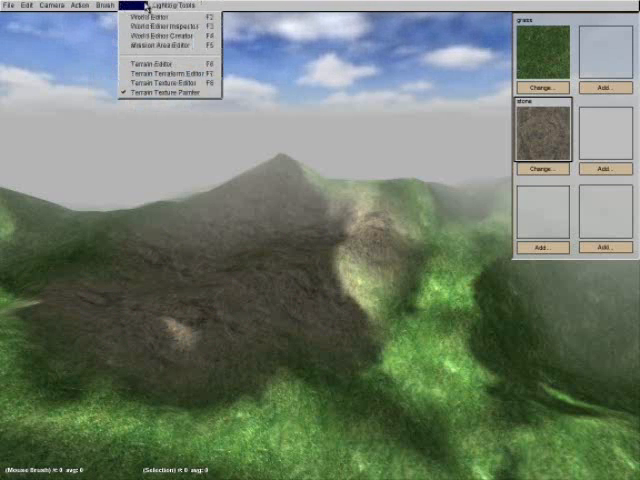
Open the Action menu to view the available terrain brushes
click(97, 6)
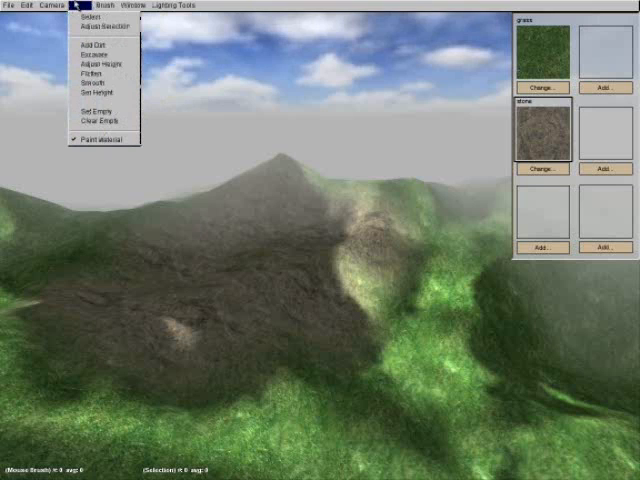
mouse_move(100, 47)
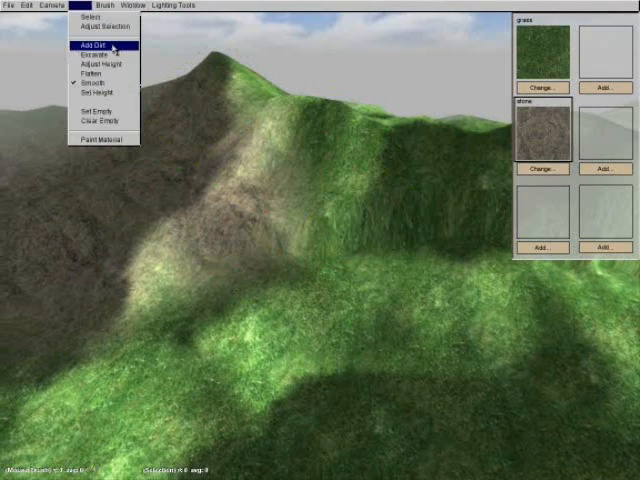
Switch to the Add Dirt brush to build up ground around the peak
click(100, 46)
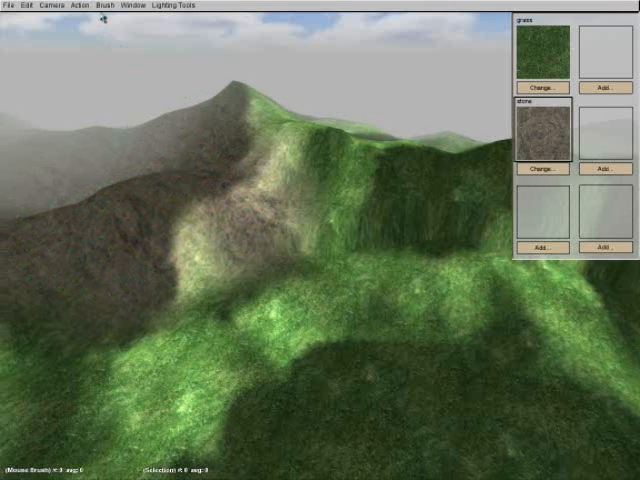
click(92, 5)
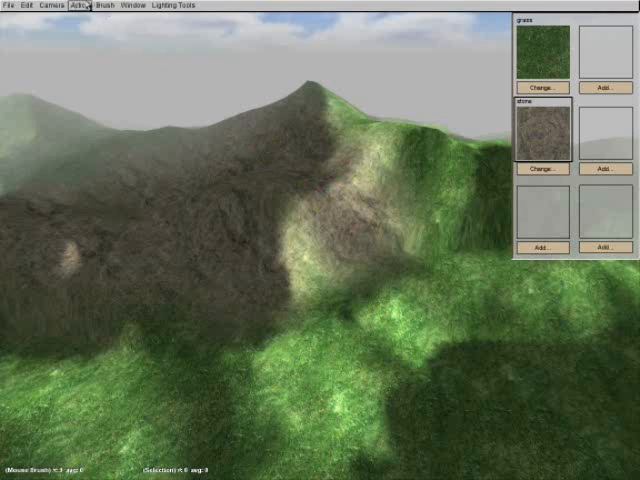
click(77, 7)
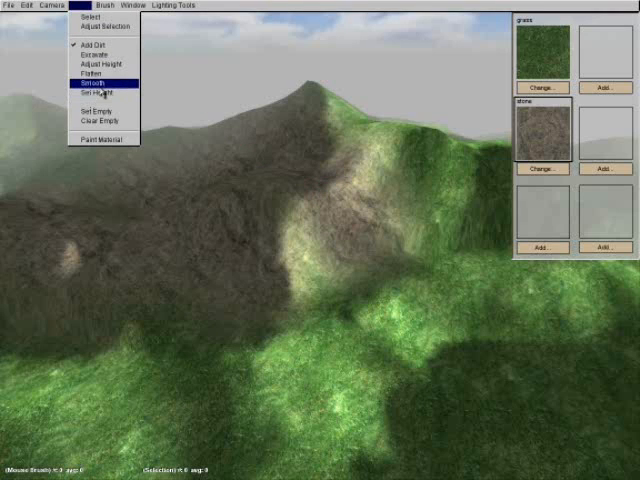